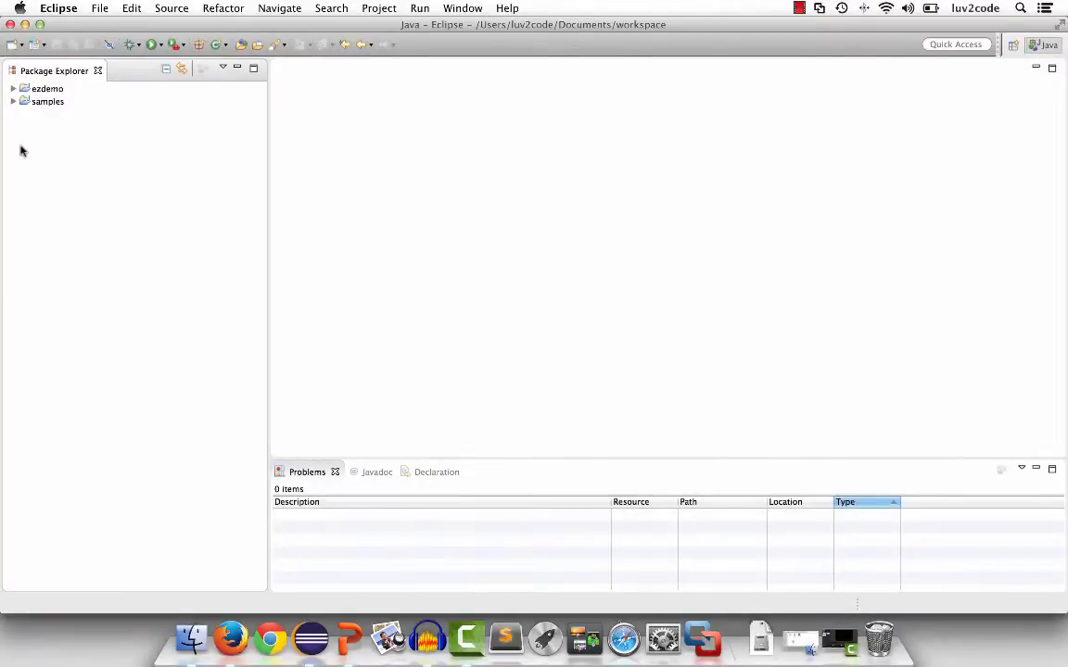
Step: Expand ezdemo, samples, src and com.luv2code.samples down to Driver and PasswordUtils members, selecting generatePassword()
click(11, 89)
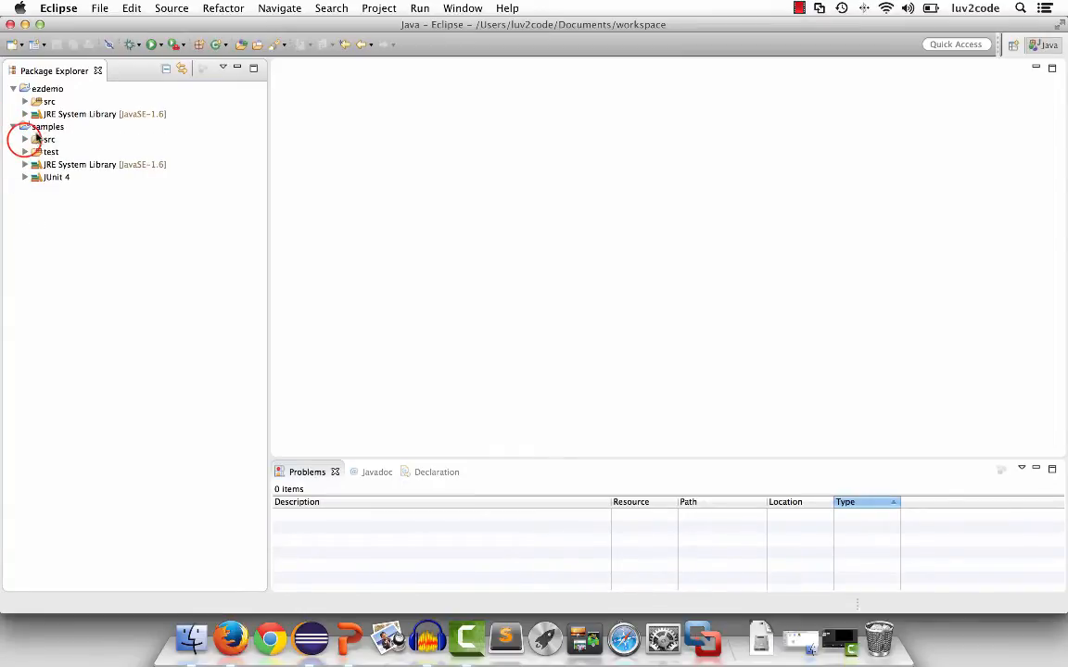
click(24, 139)
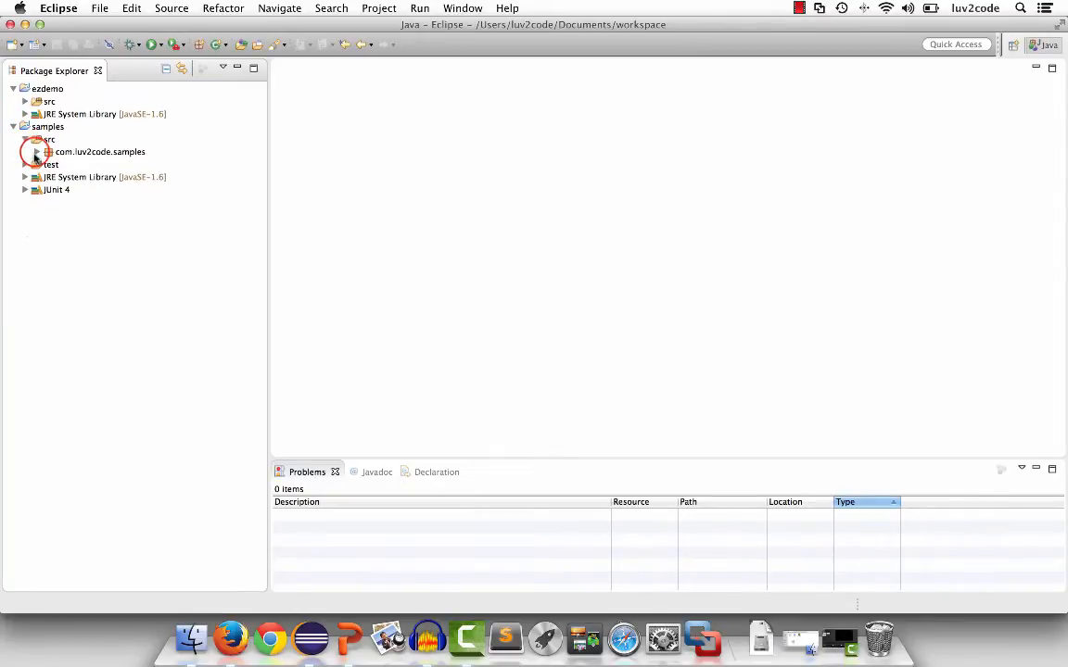
click(38, 152)
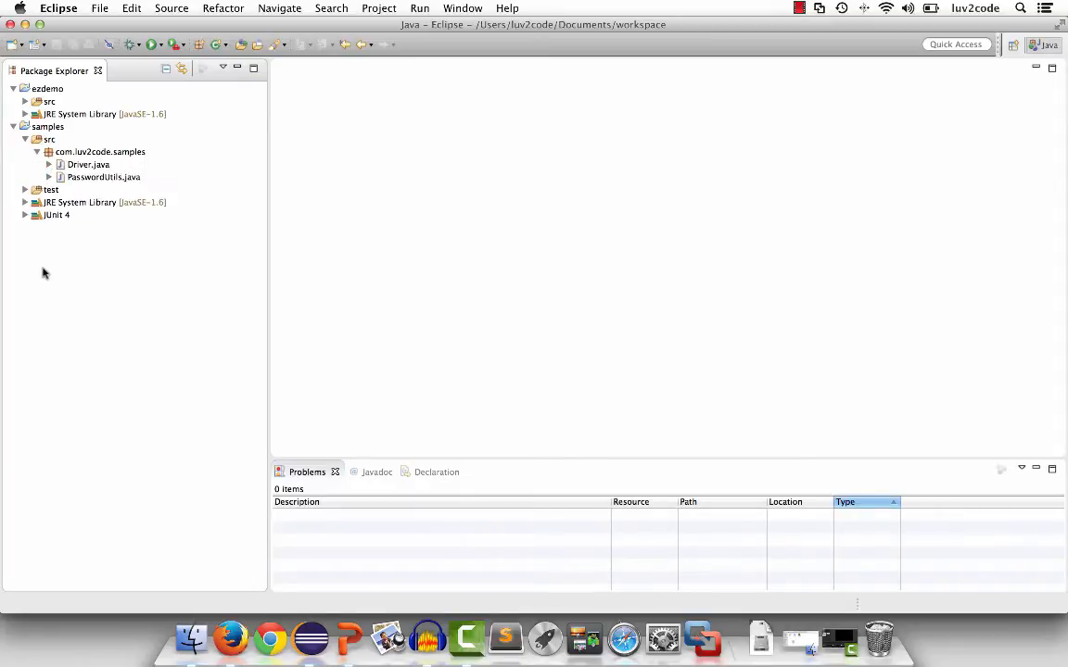
click(48, 152)
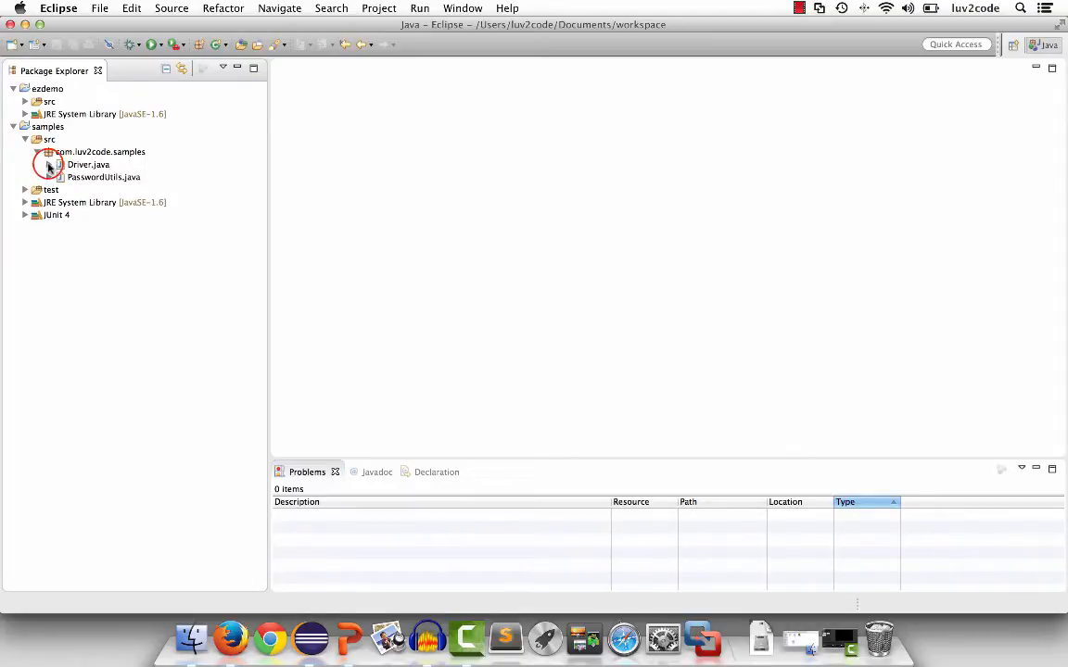
click(48, 164)
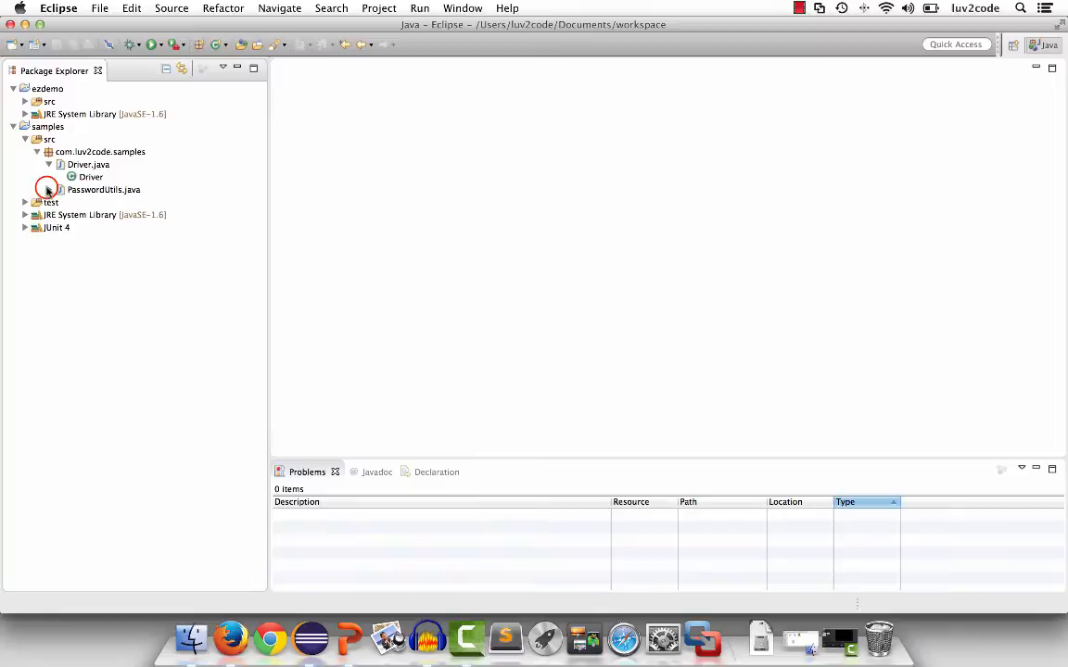
click(48, 189)
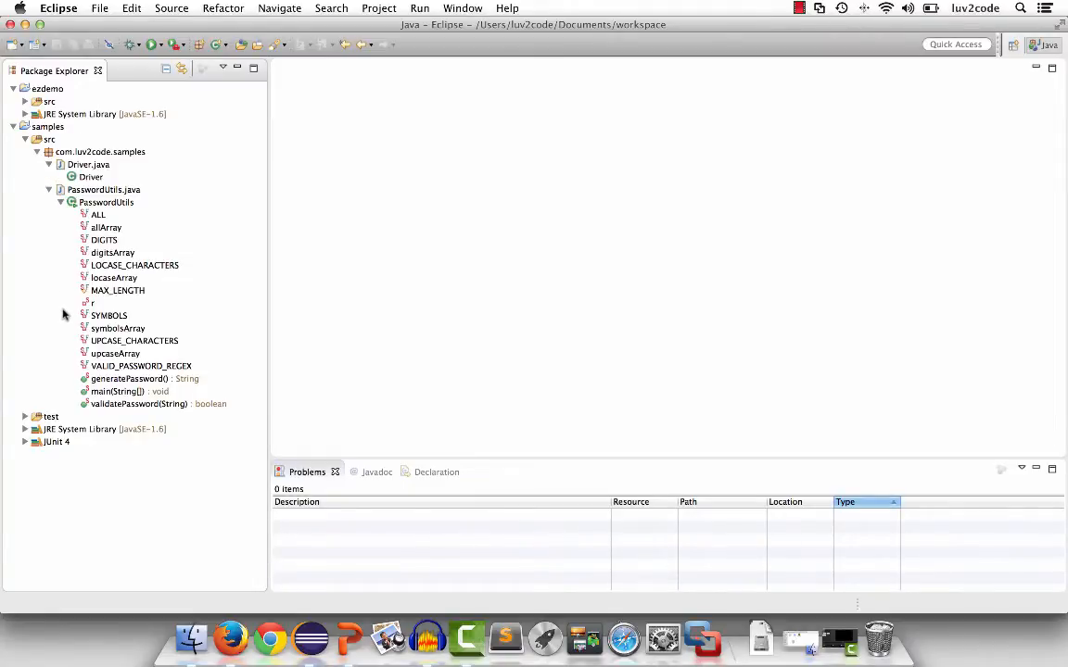
mouse_move(92, 328)
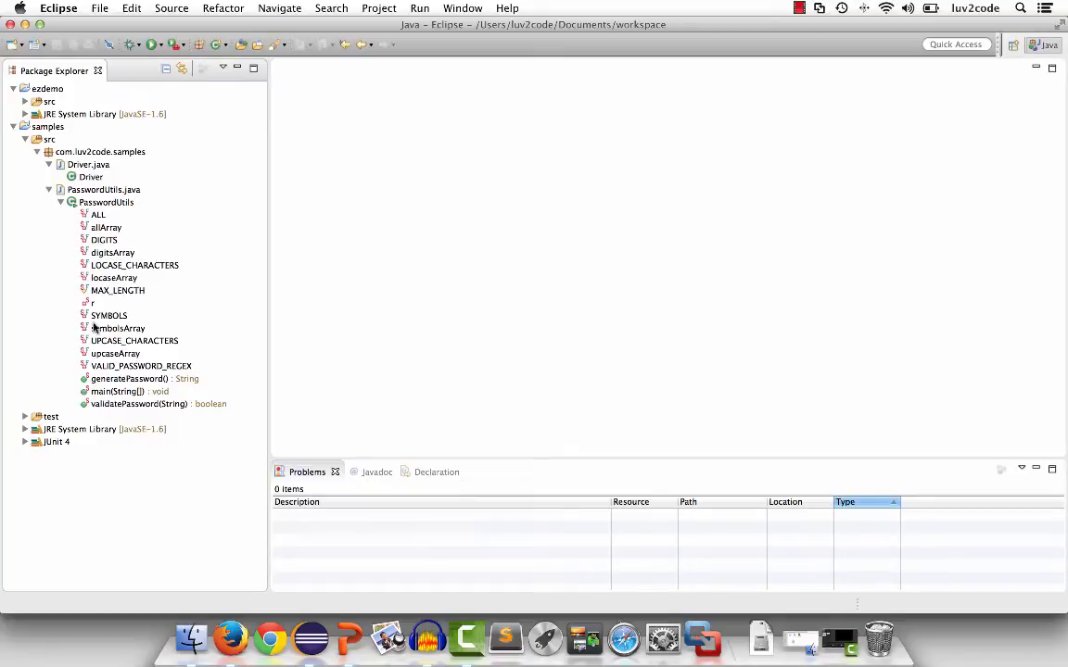
click(130, 378)
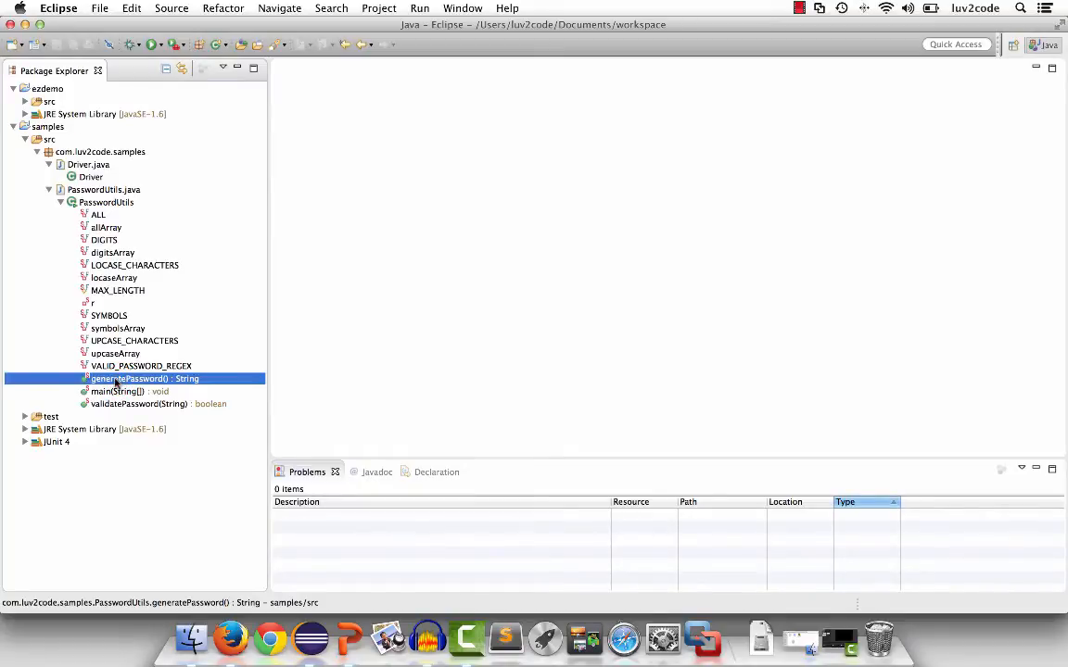
Step: Open generatePassword() in the editor, maximize it to read the code, then restore the normal size
double_click(130, 379)
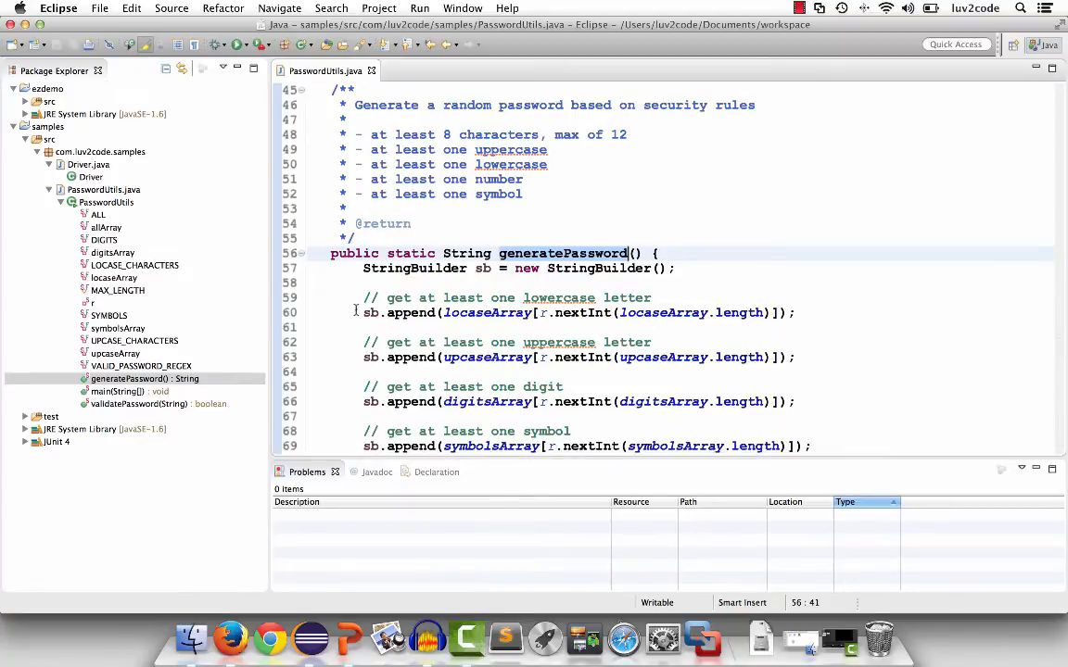
click(445, 252)
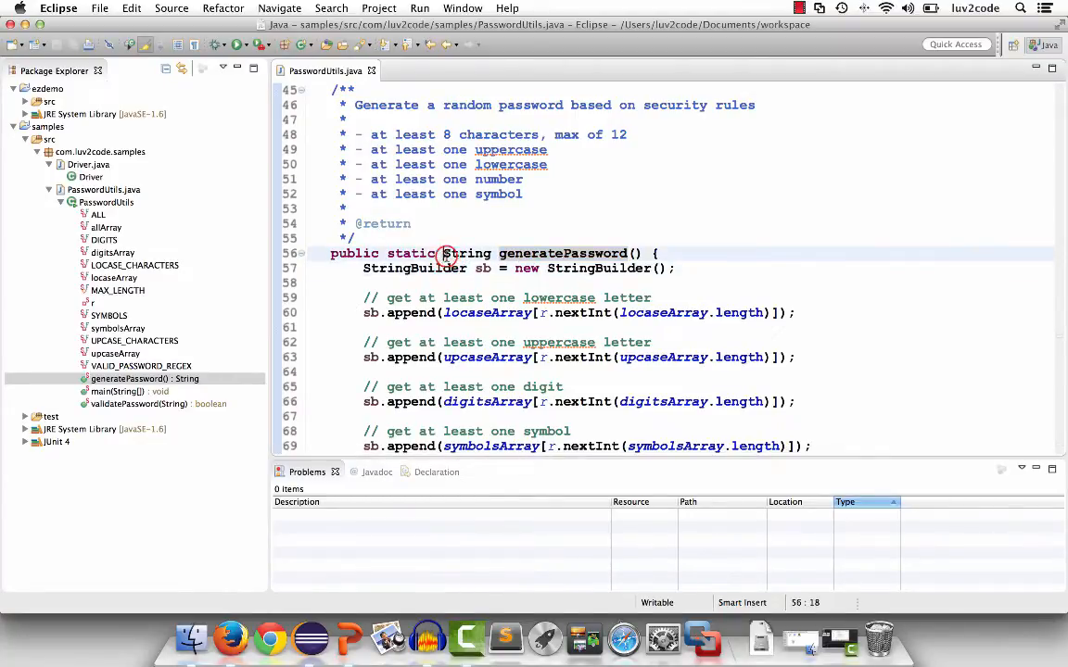
scroll(down, 3)
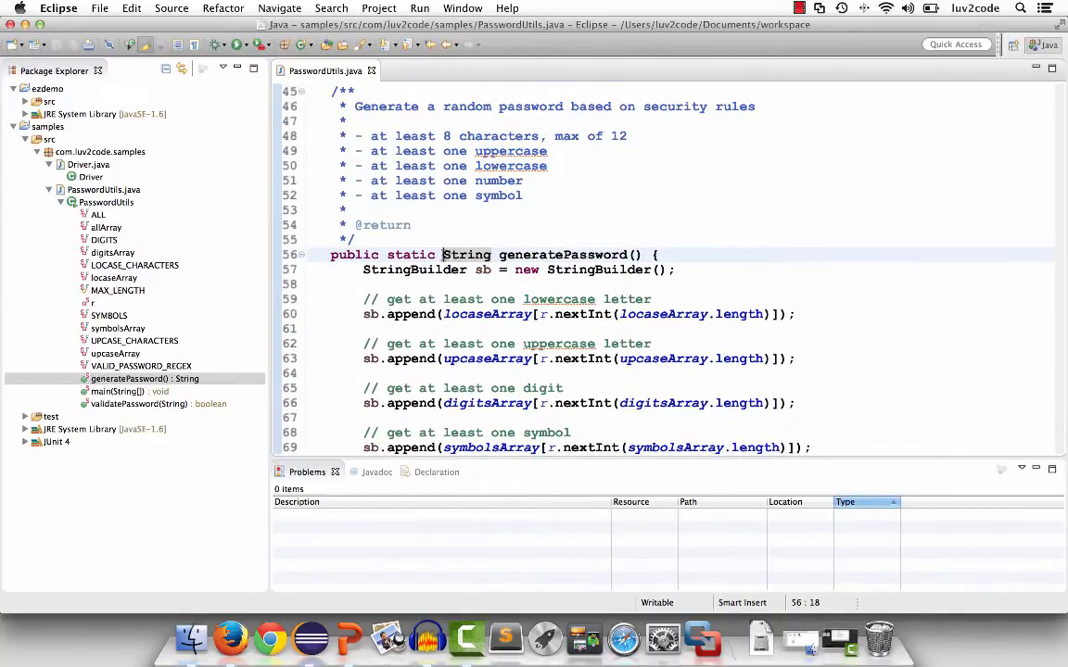
click(315, 71)
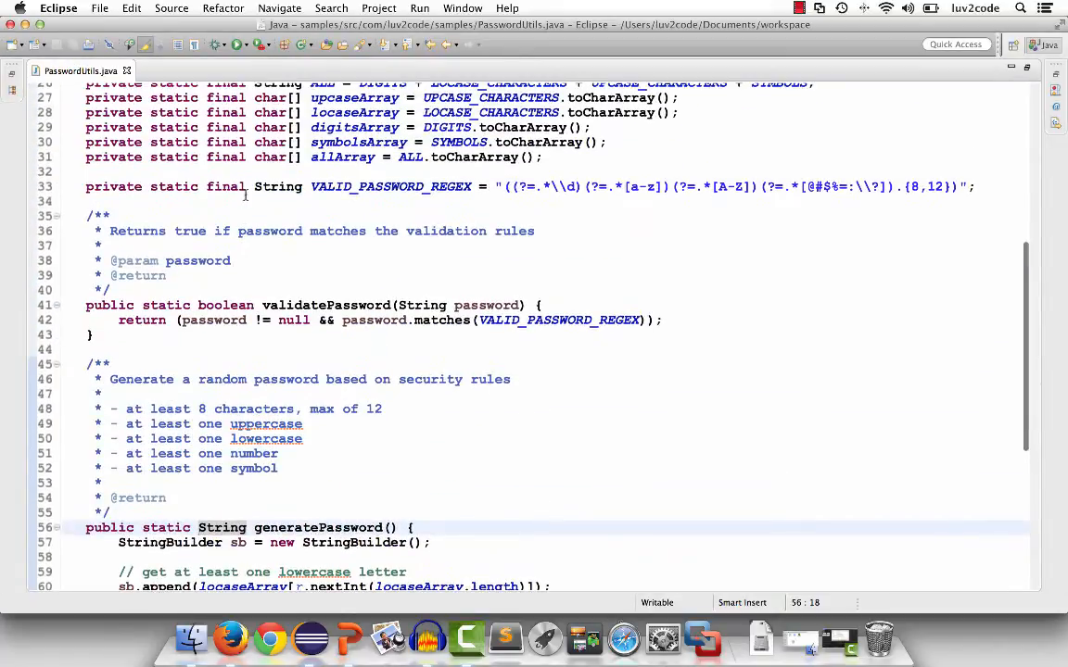
scroll(down, 3)
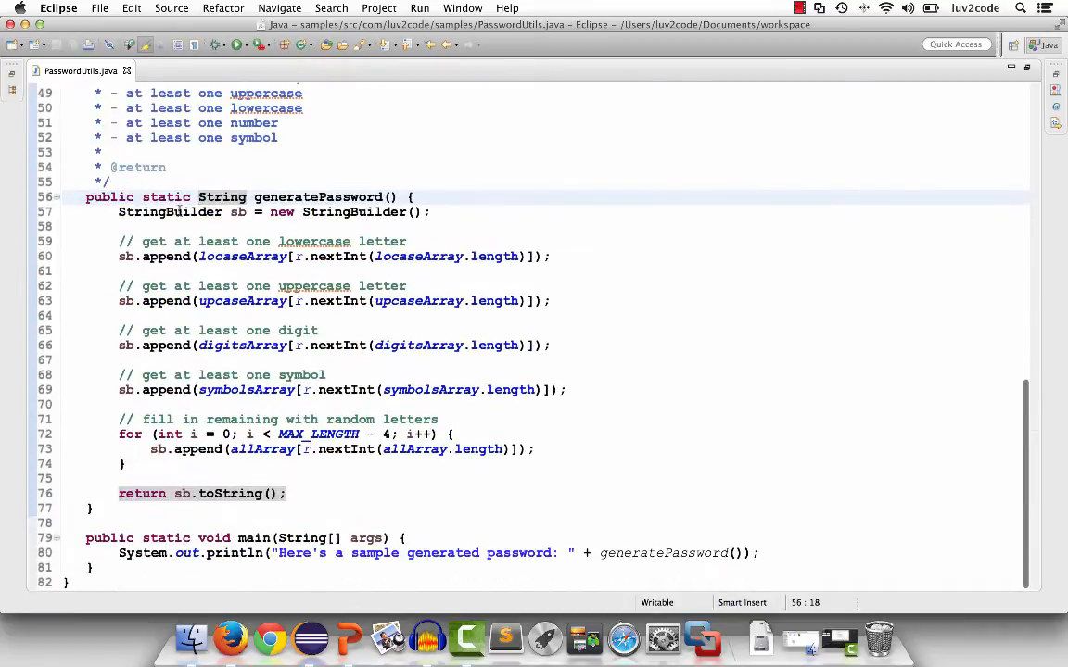
click(65, 71)
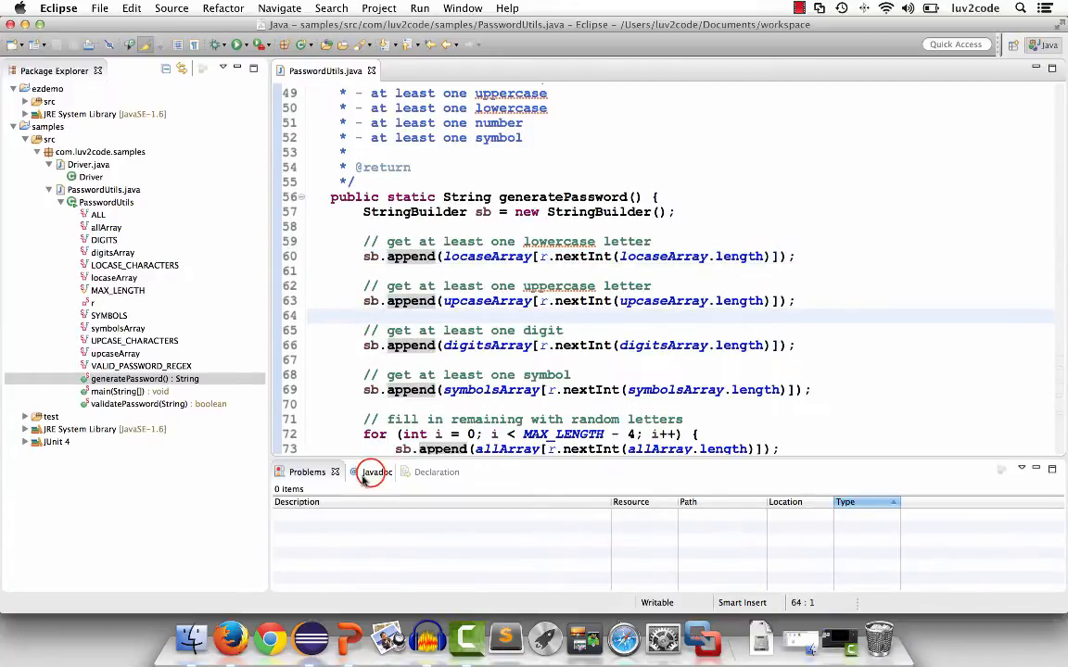
Step: Show the Javadoc for StringBuilder.append(char c) beside the generatePassword code
click(412, 300)
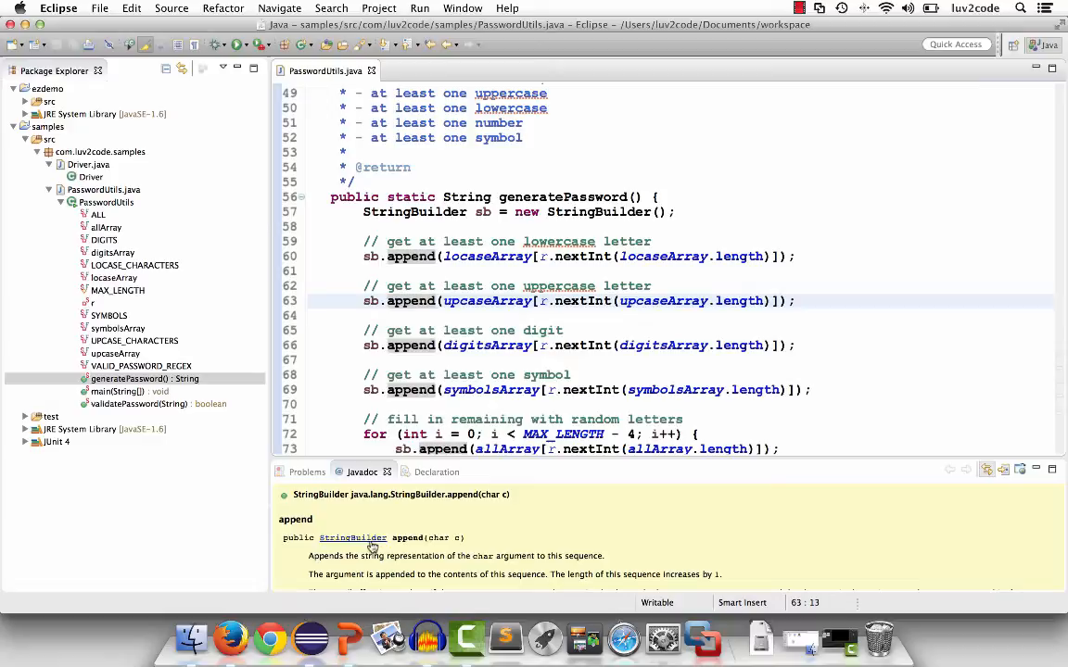
mouse_move(378, 520)
text(afsdf)
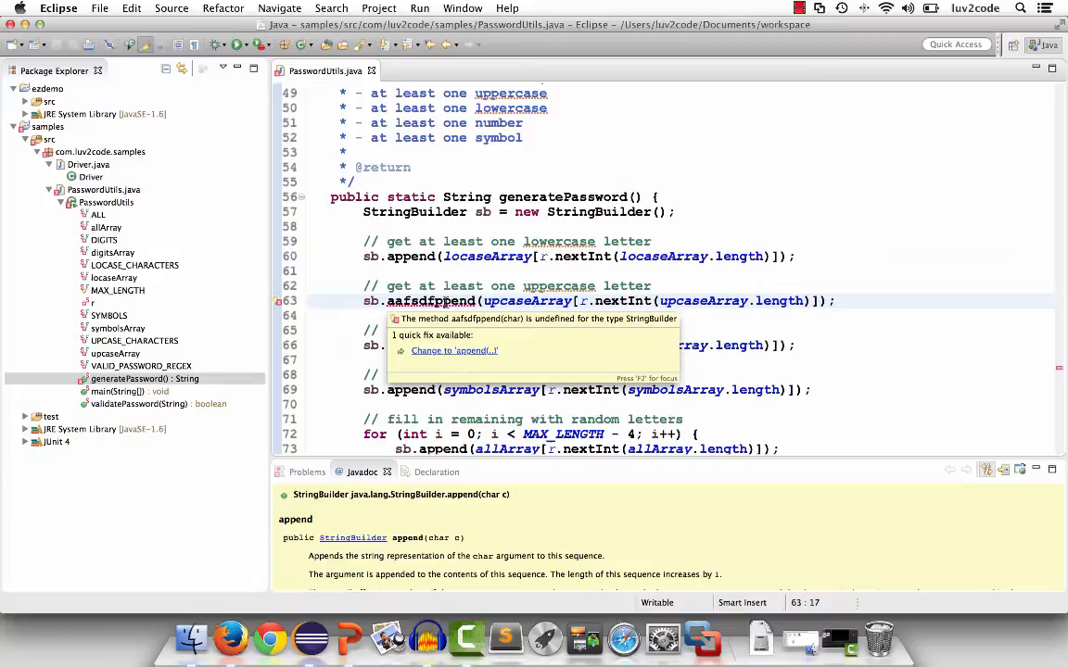
Step: Jump the editor to the uppercase-letter append line in generatePassword()
click(306, 473)
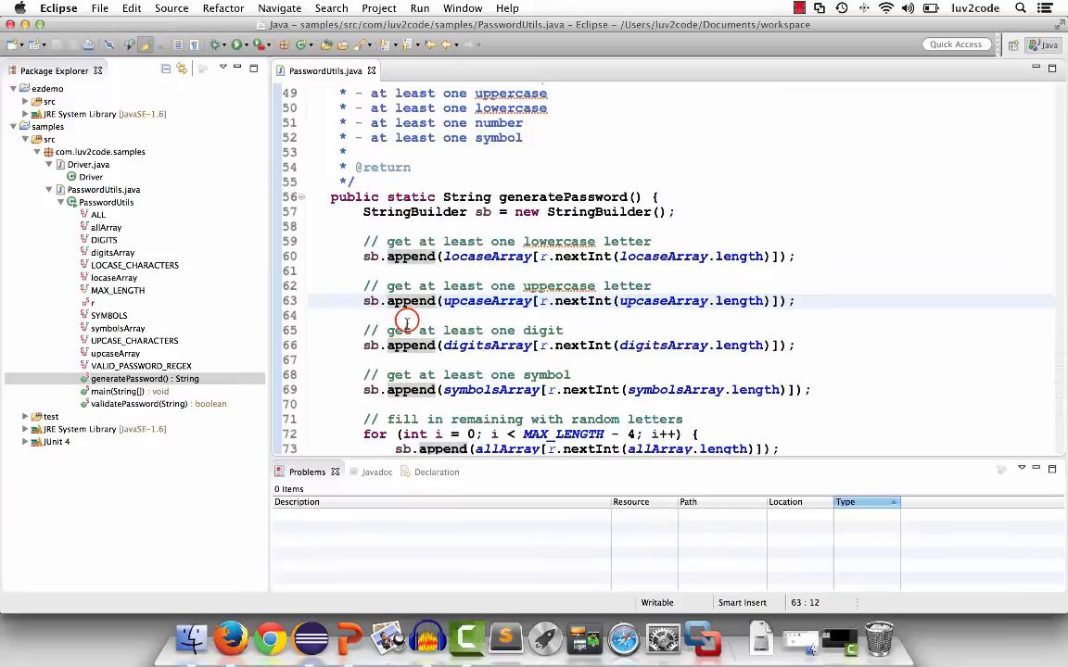
Step: Run PasswordUtils as a Java Application, read the sample password, then close the Console
right_click(408, 315)
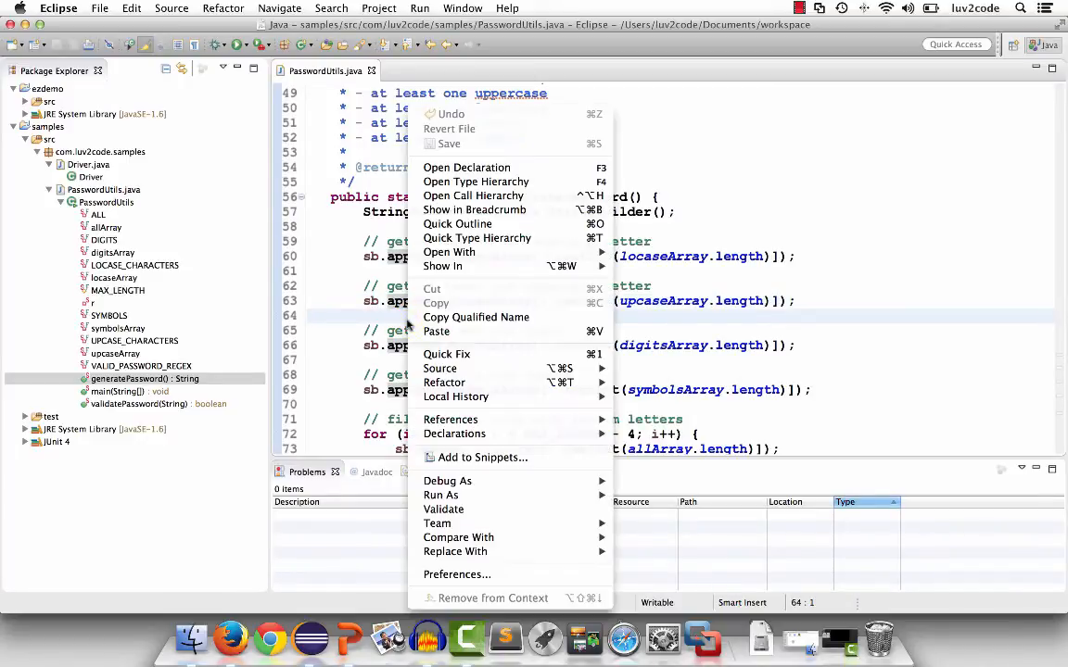
mouse_move(441, 495)
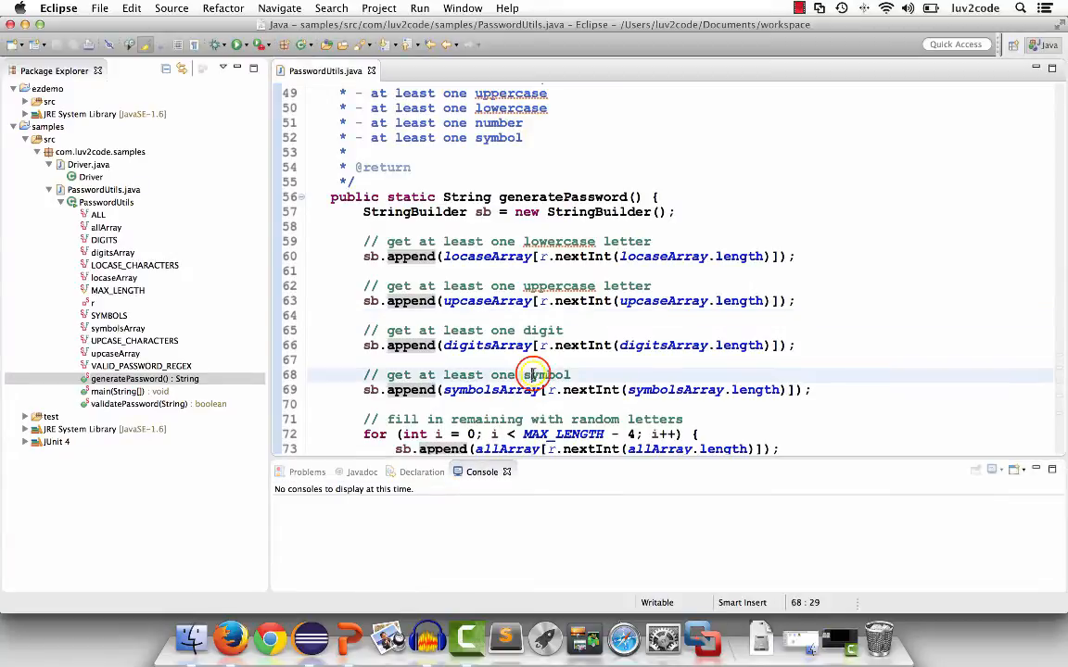
right_click(534, 374)
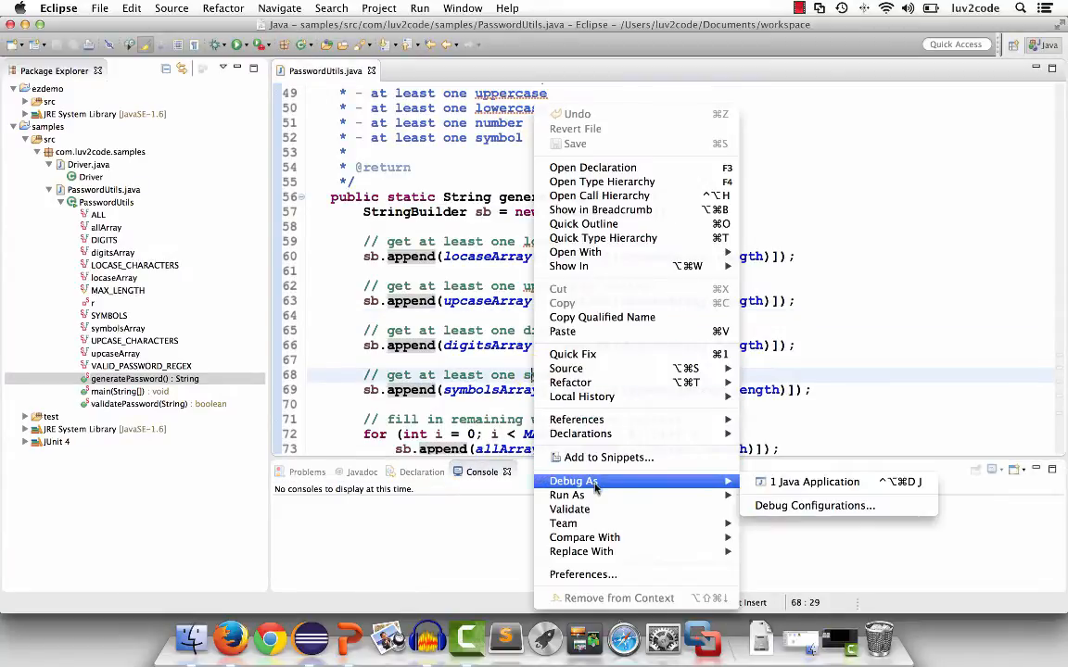
mouse_move(567, 495)
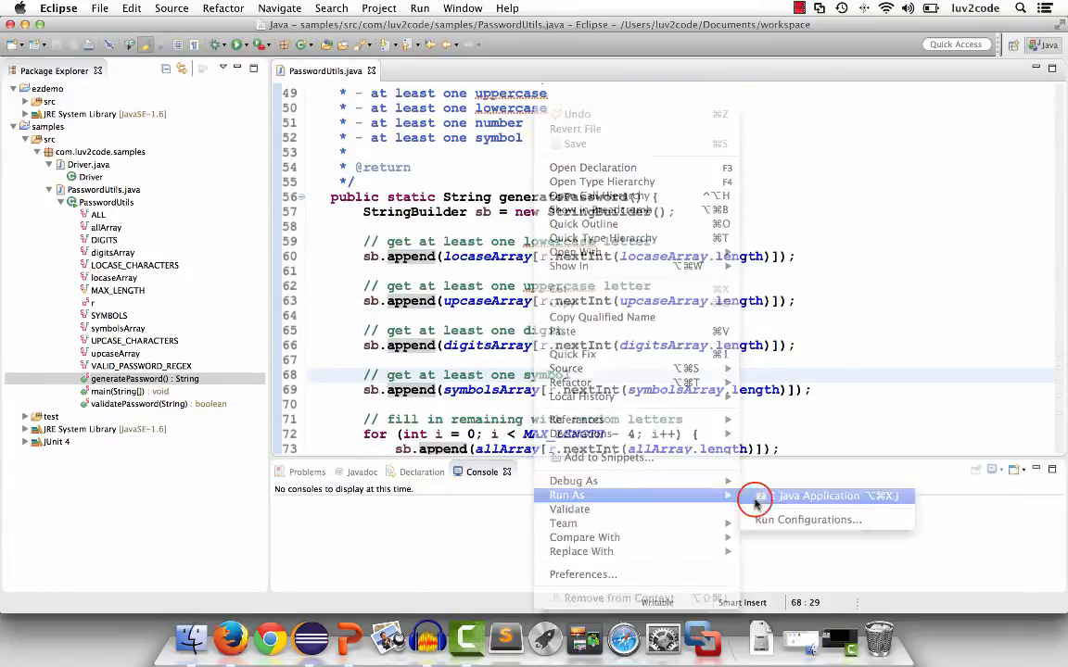
click(820, 497)
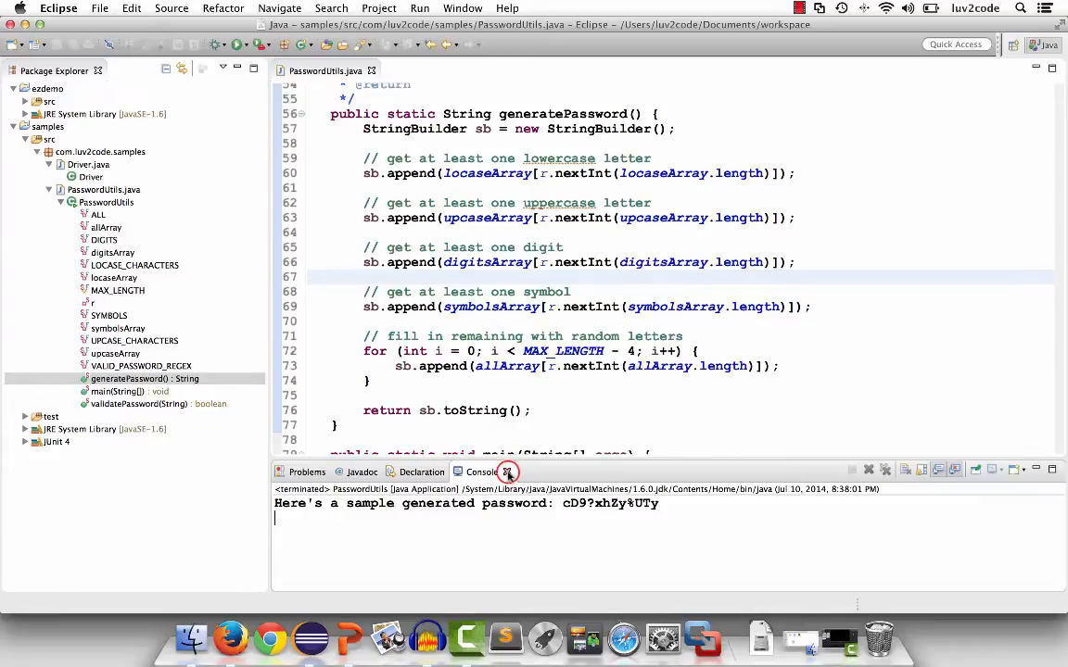
click(508, 473)
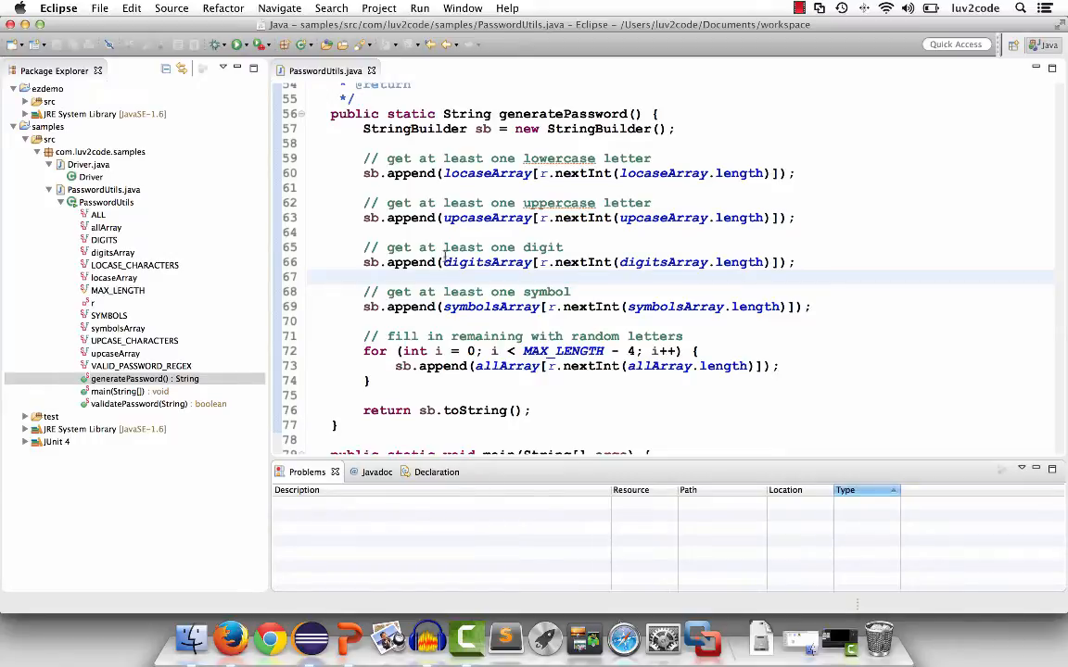
Step: Reopen the Console via Window > Show View to see a newly generated sample password
click(464, 8)
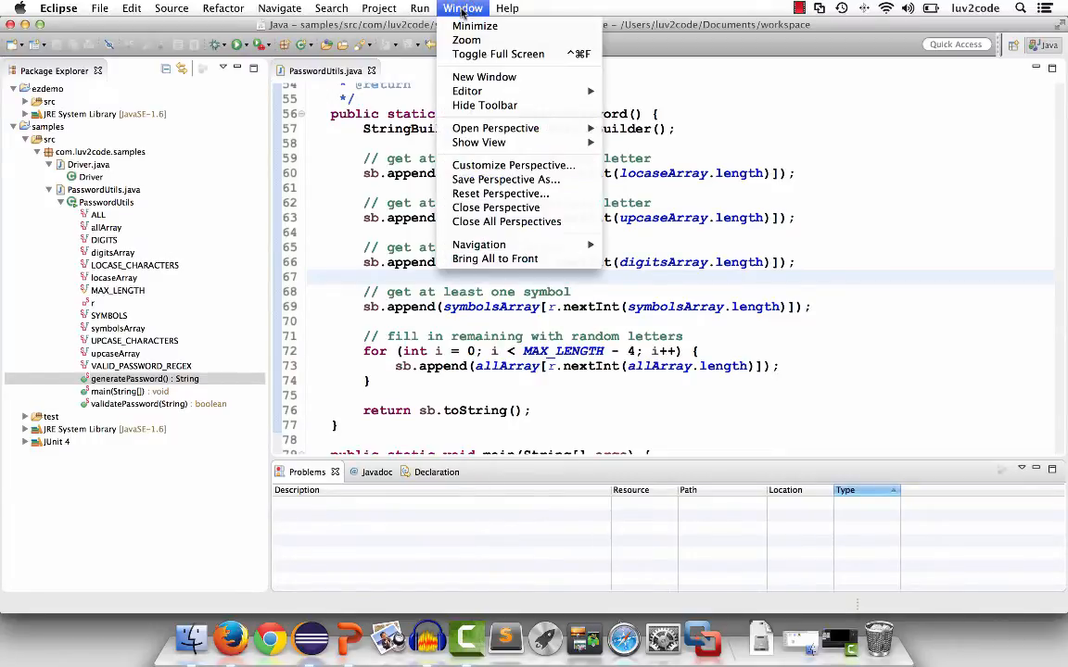
click(478, 141)
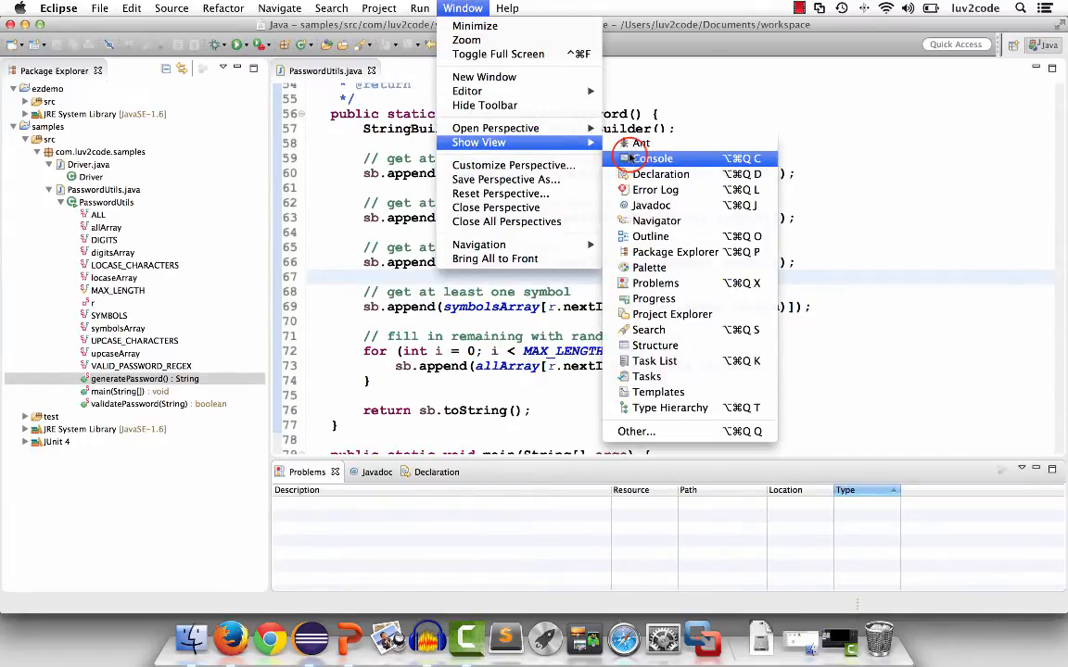
click(652, 158)
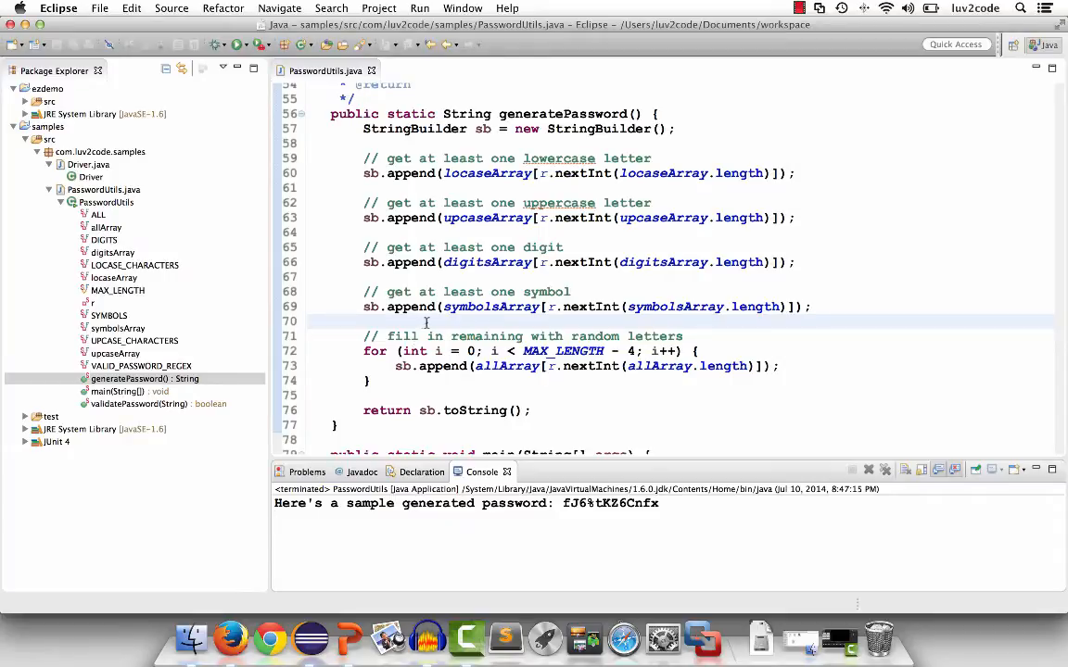
click(463, 8)
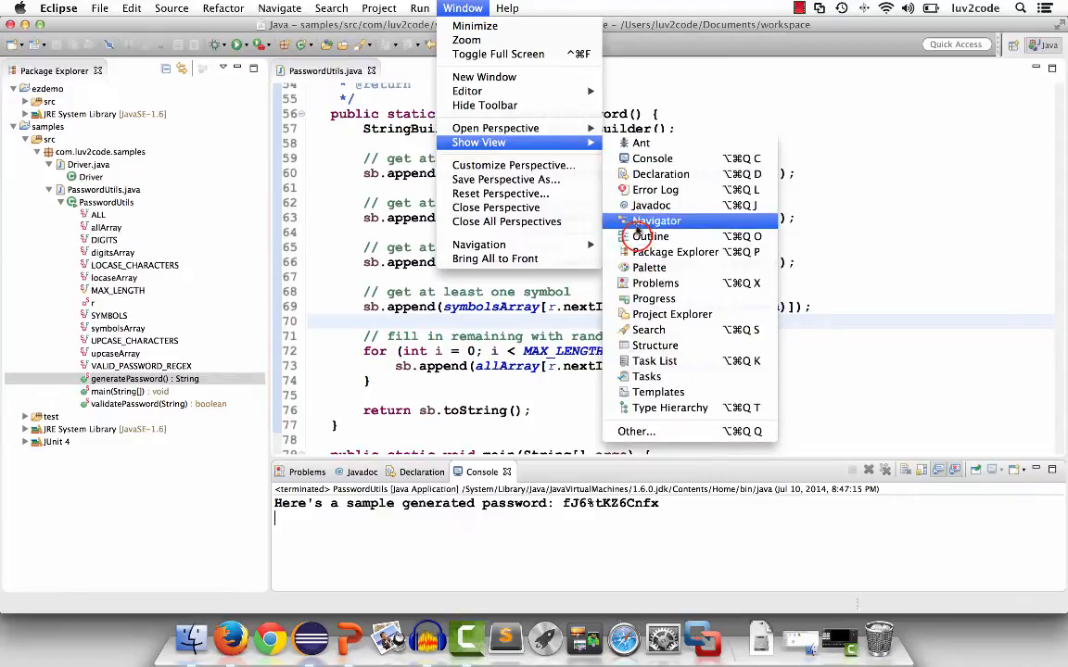
Step: Show the Outline view and move it into its own panel between Package Explorer and the editor
click(648, 235)
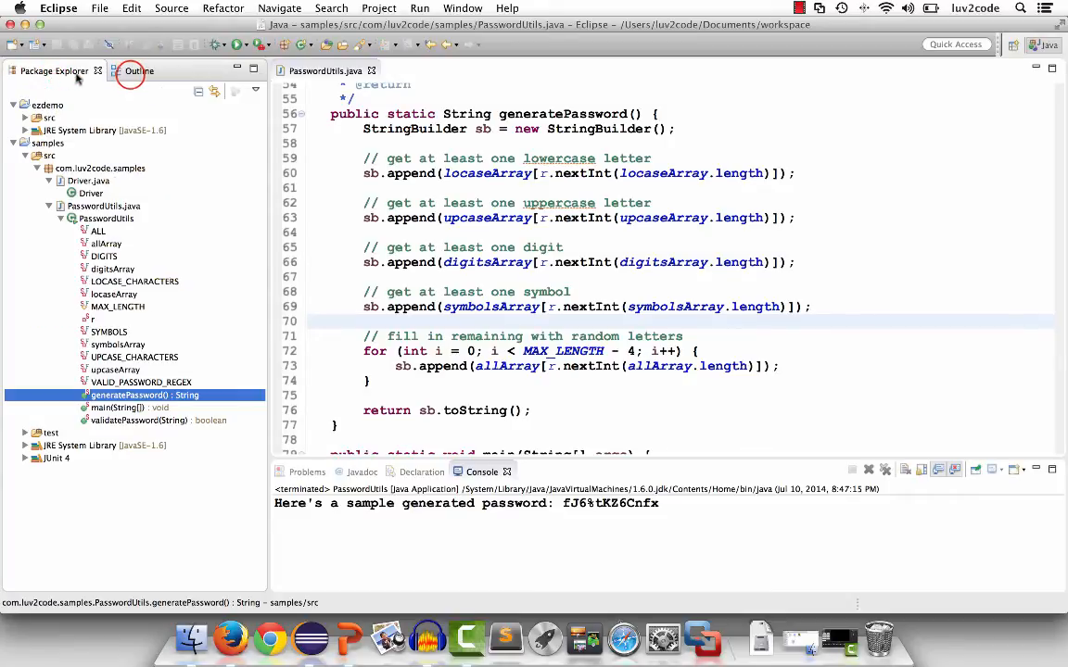
click(122, 70)
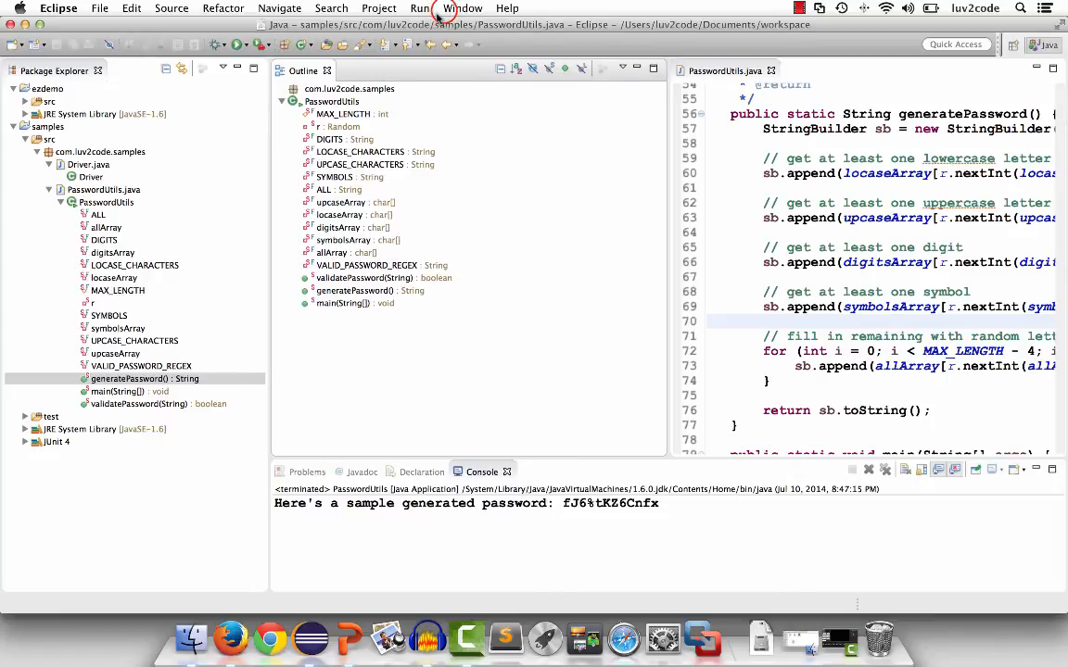
Step: Reset the Java perspective to its default layout via Window > Reset Perspective
click(463, 8)
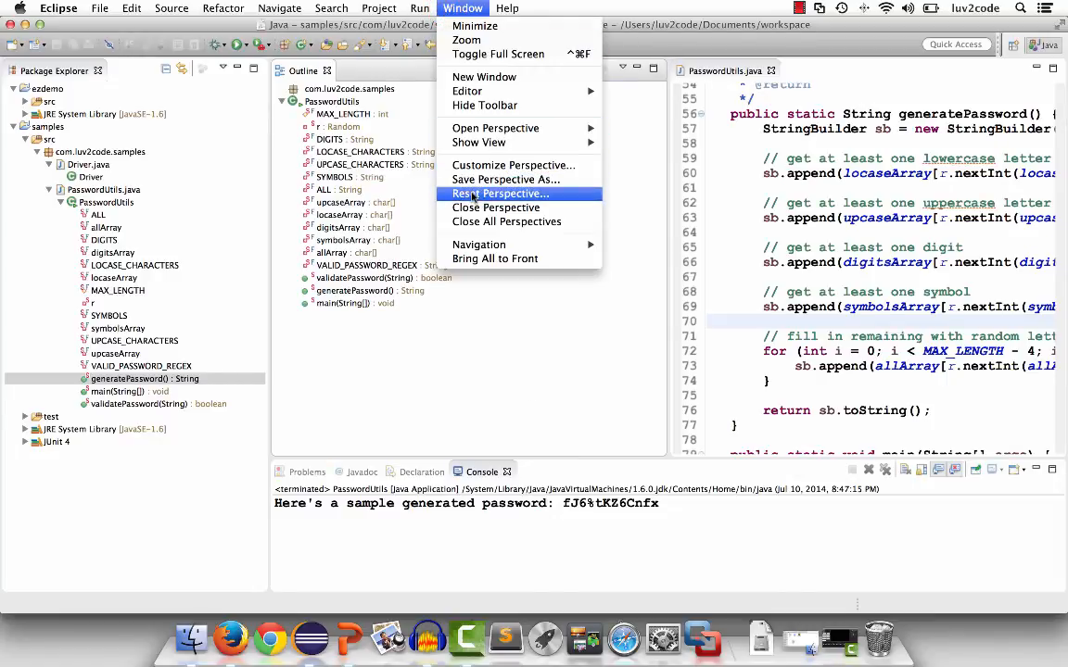
mouse_move(471, 195)
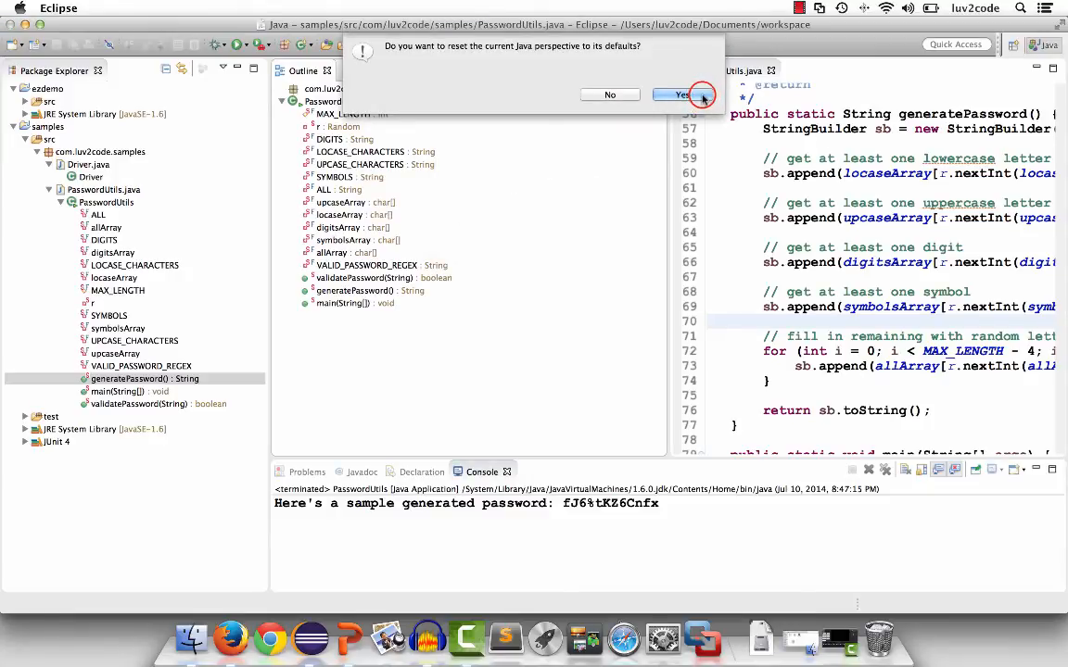
click(679, 94)
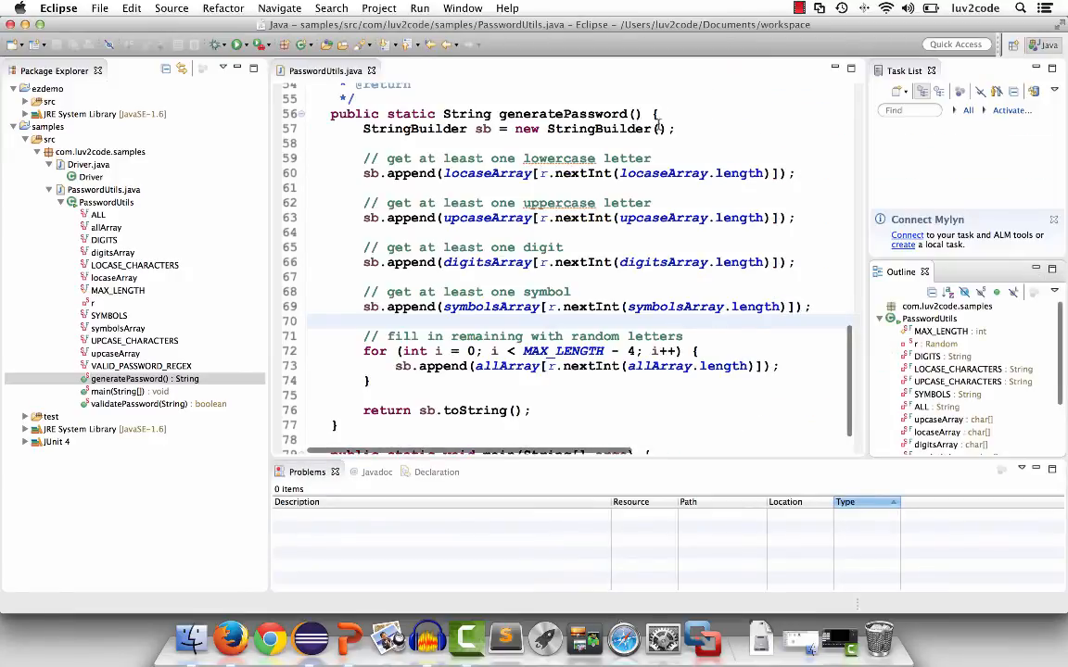